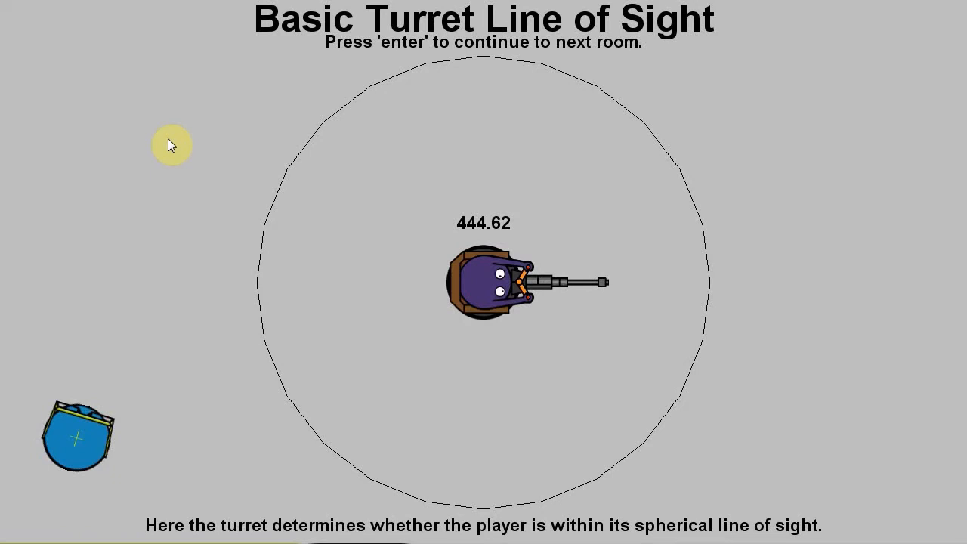
pyautogui.moveTo(499, 123)
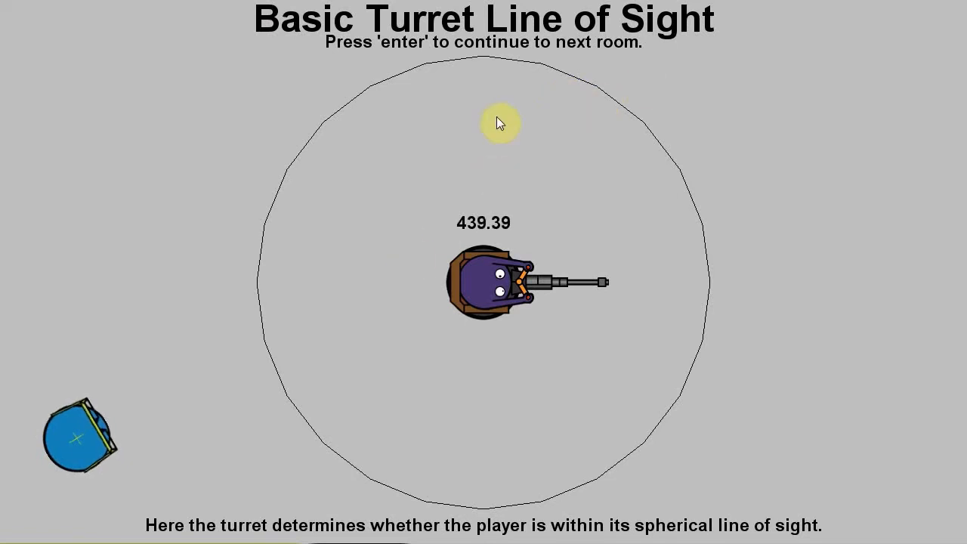
pyautogui.moveTo(671, 442)
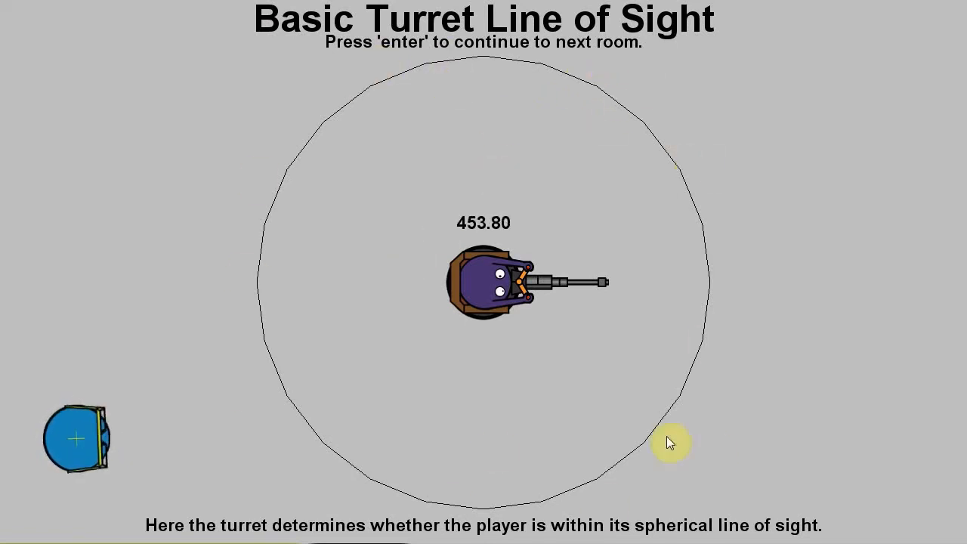
pyautogui.moveTo(25, 331)
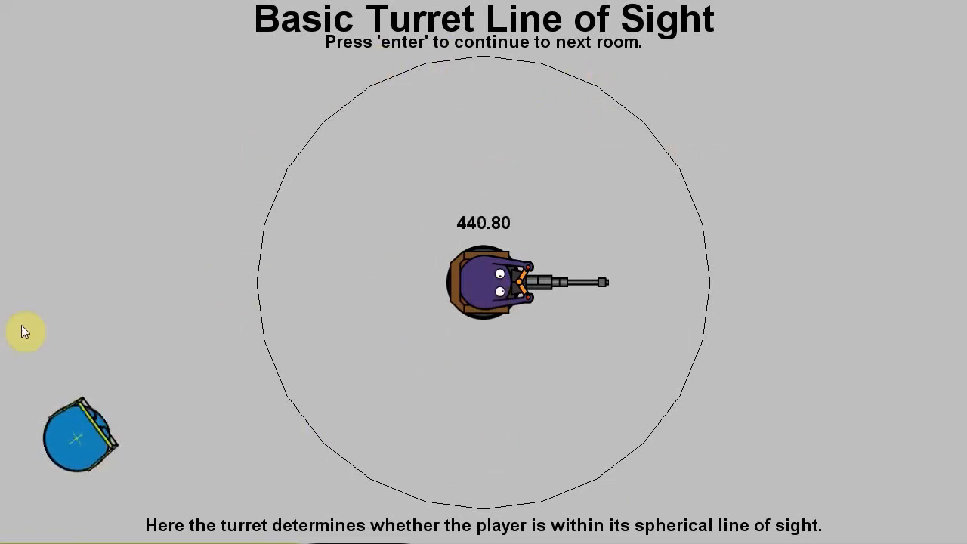
pyautogui.moveTo(296, 308)
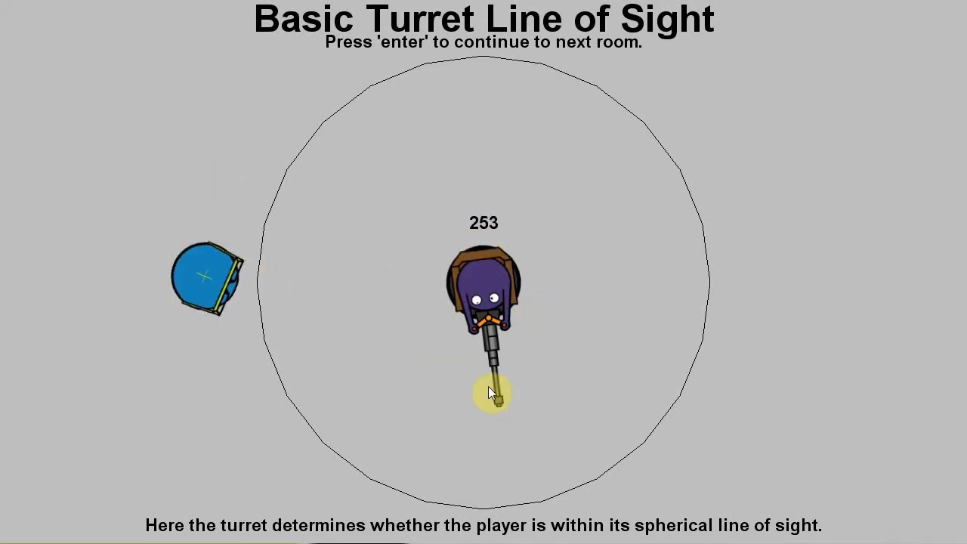
pyautogui.moveTo(393, 310)
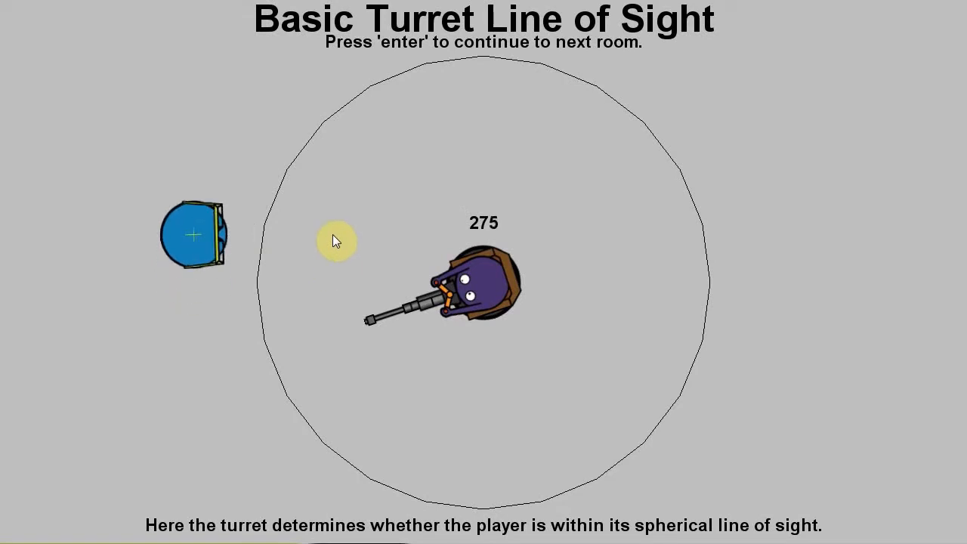
pyautogui.moveTo(533, 93)
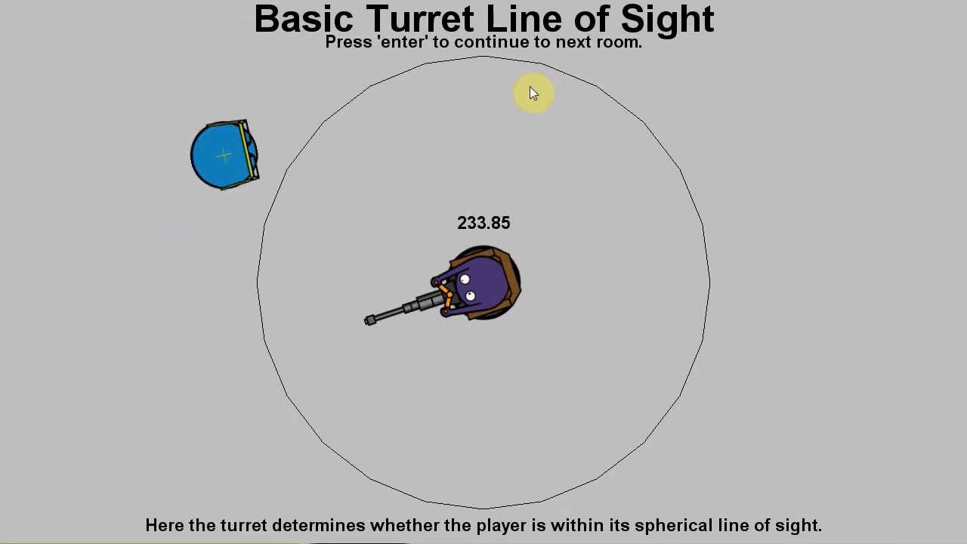
pyautogui.moveTo(423, 262)
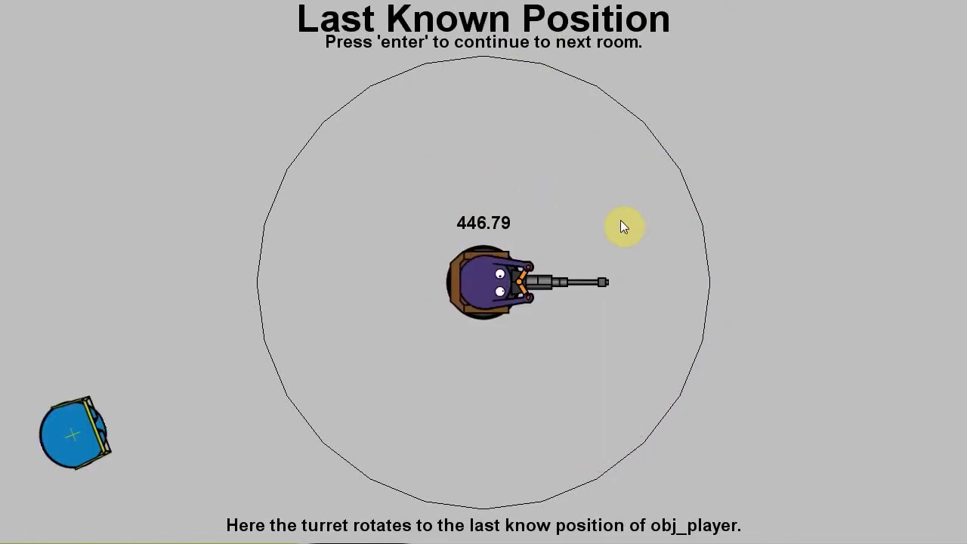
pyautogui.moveTo(552, 208)
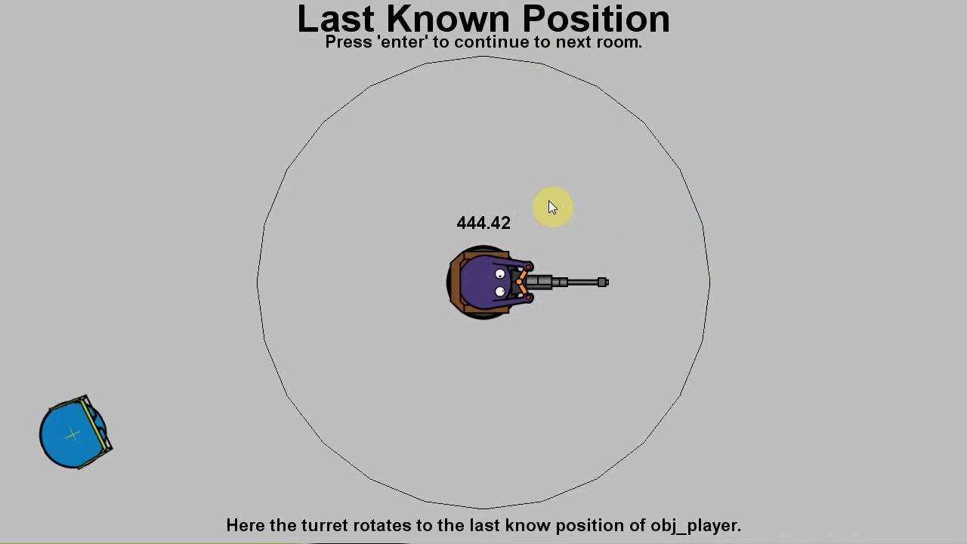
pyautogui.moveTo(238, 243)
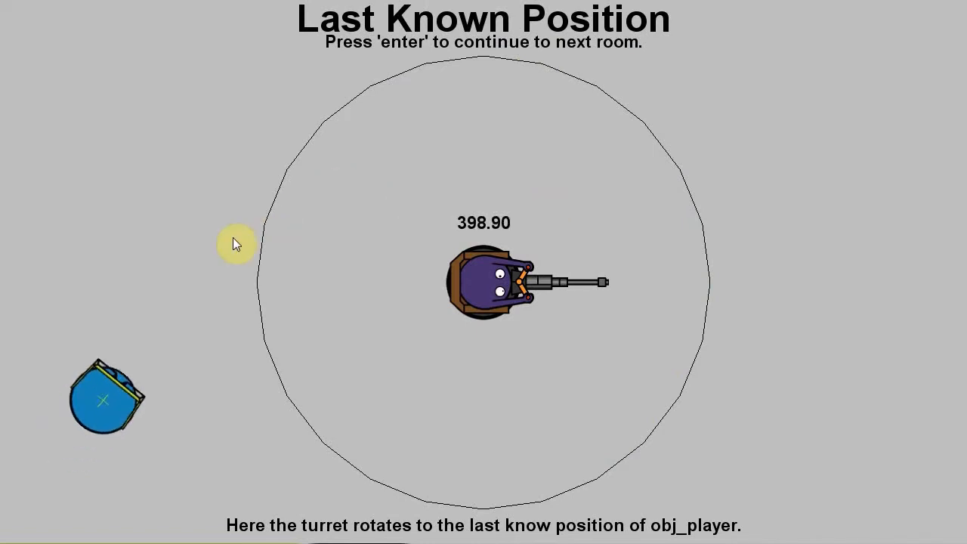
pyautogui.moveTo(476, 208)
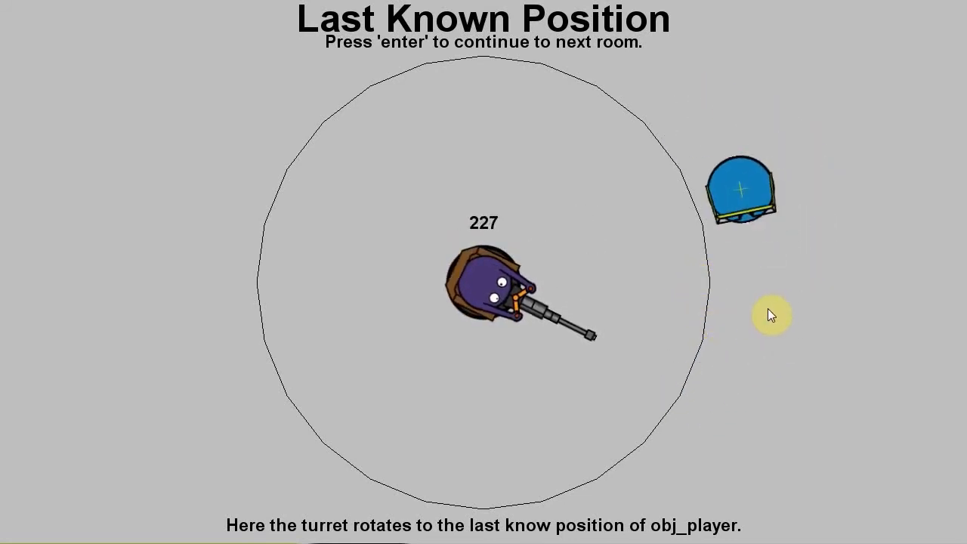
pyautogui.moveTo(746, 257)
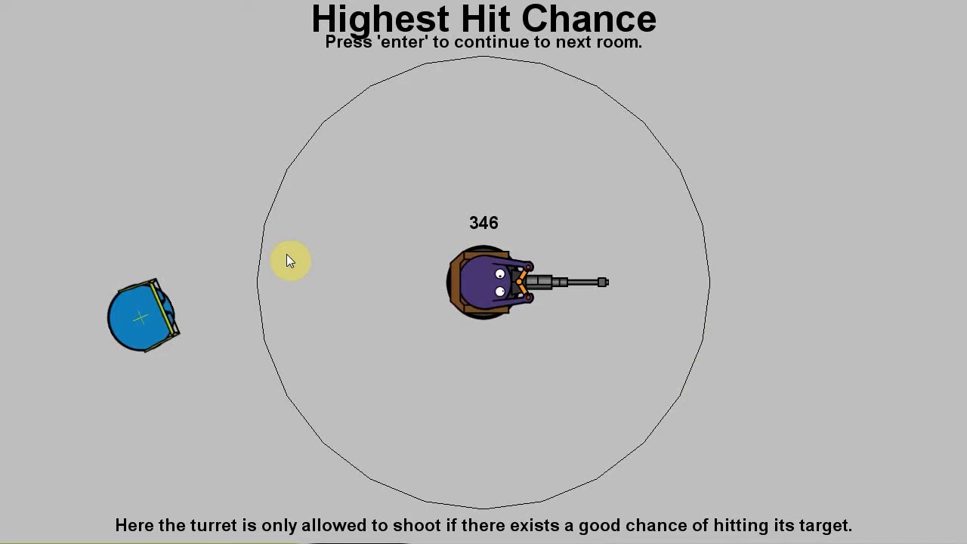
pyautogui.moveTo(851, 325)
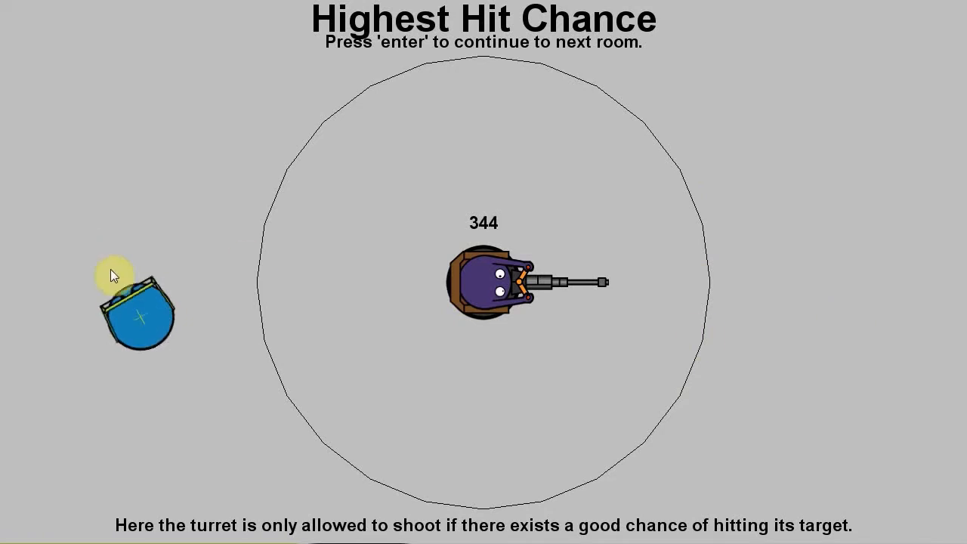
pyautogui.moveTo(666, 399)
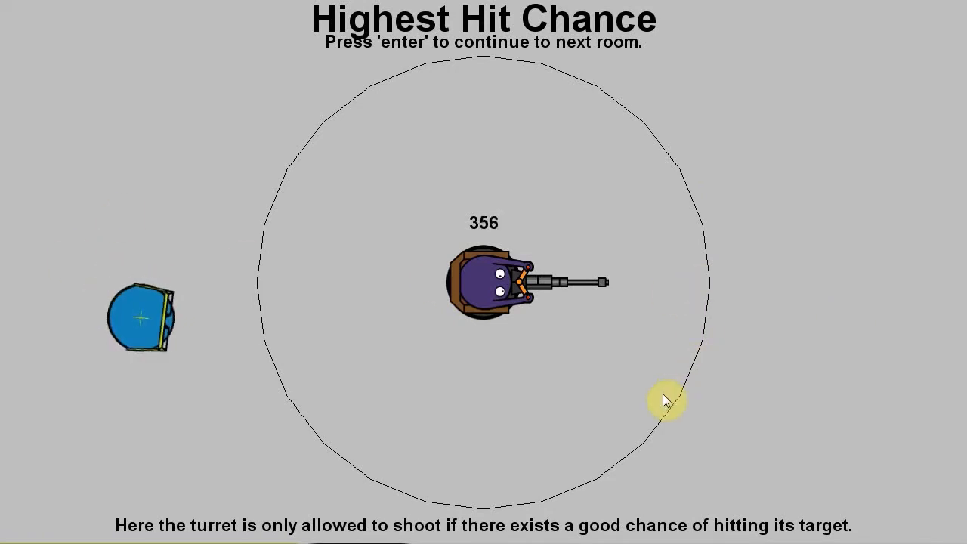
pyautogui.moveTo(232, 361)
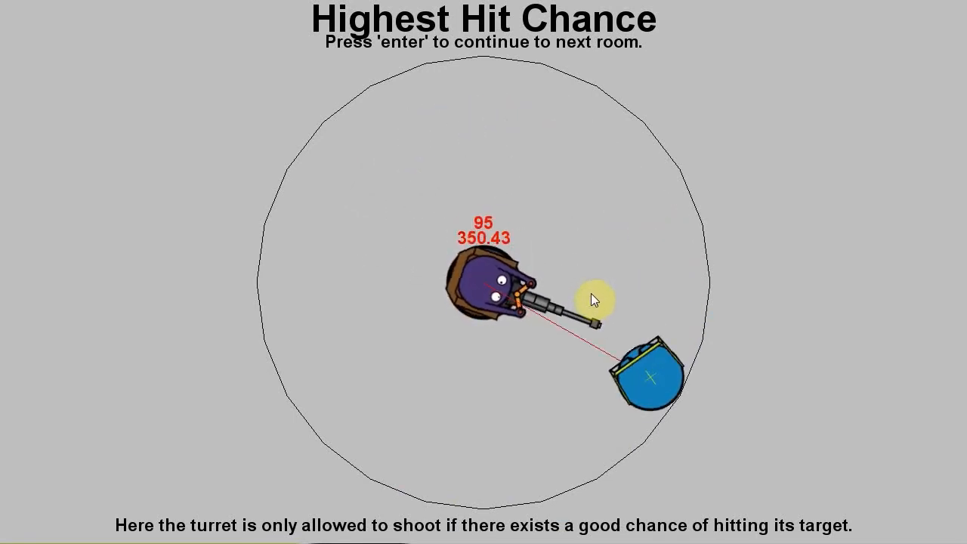
# Step: Exit the running turret demo with Enter, returning to the project editor
pyautogui.press('enter')
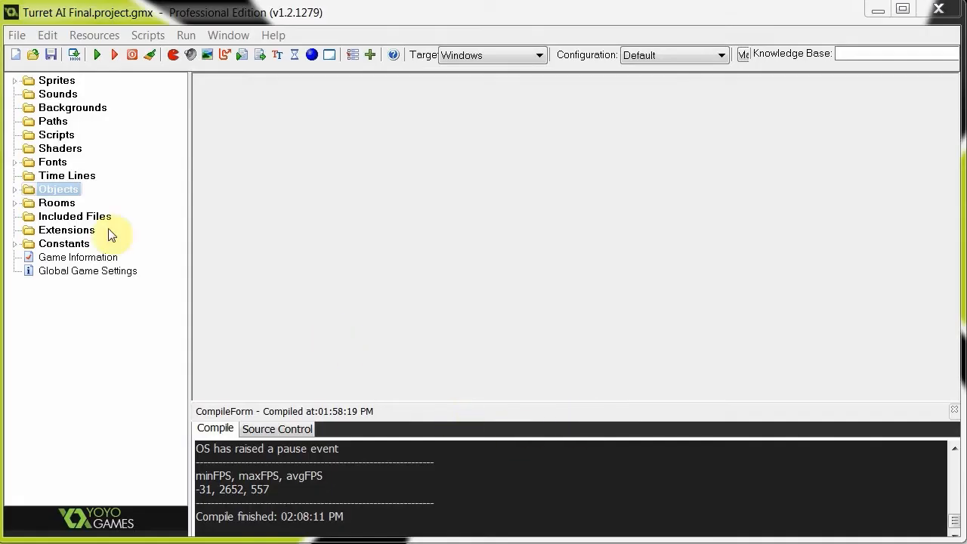
# Step: Expand Sprites and Objects and open obj_mobCannon1's Create code at line-of-sight value 200
pyautogui.click(14, 79)
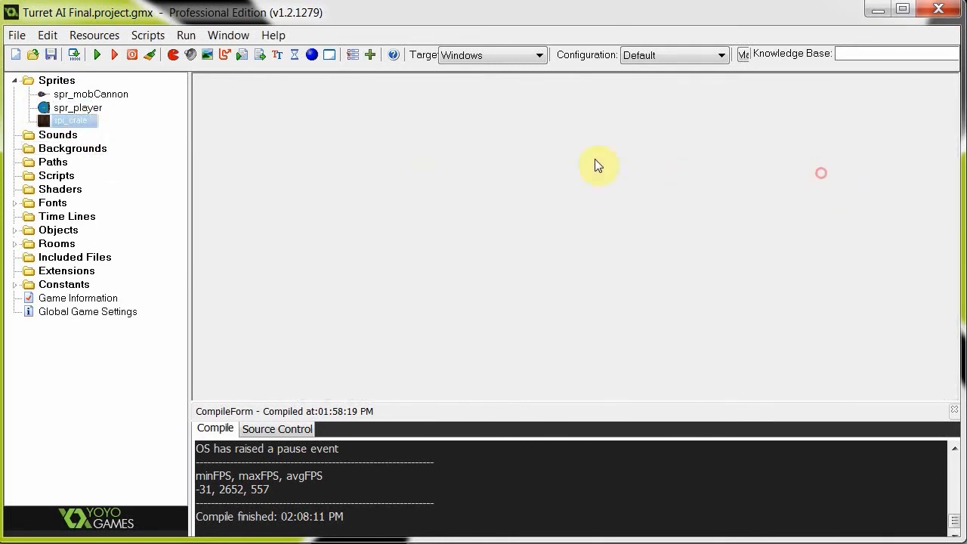
pyautogui.moveTo(16, 226)
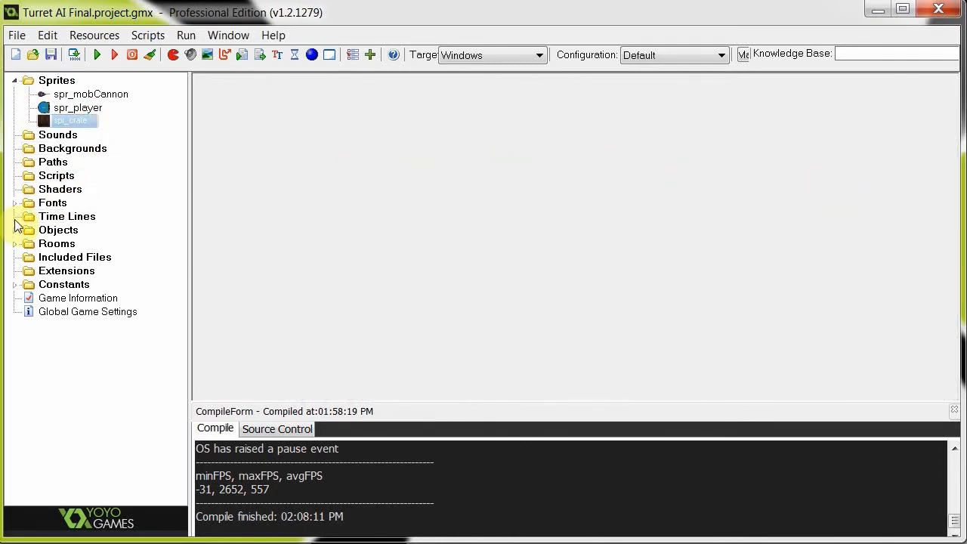
pyautogui.click(15, 230)
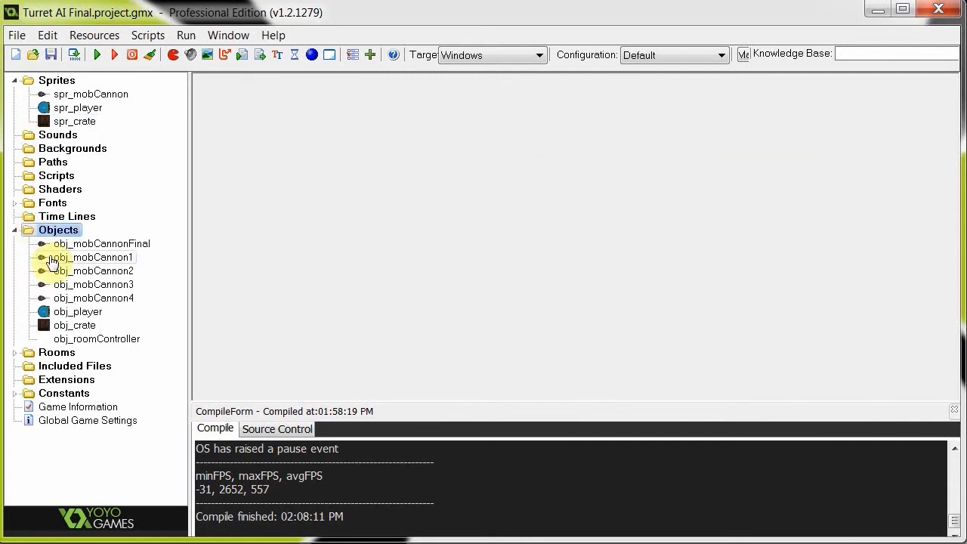
pyautogui.moveTo(128, 265)
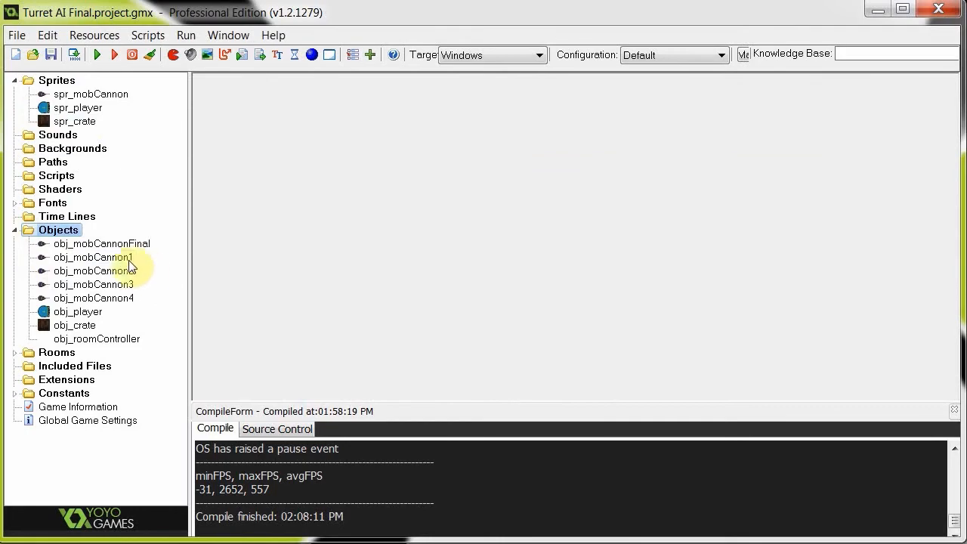
pyautogui.doubleClick(93, 257)
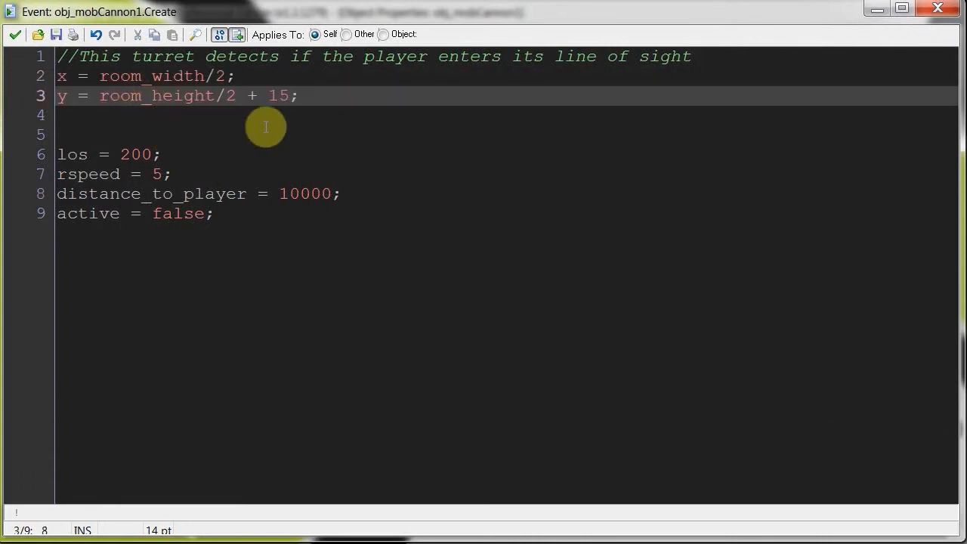
pyautogui.doubleClick(73, 155)
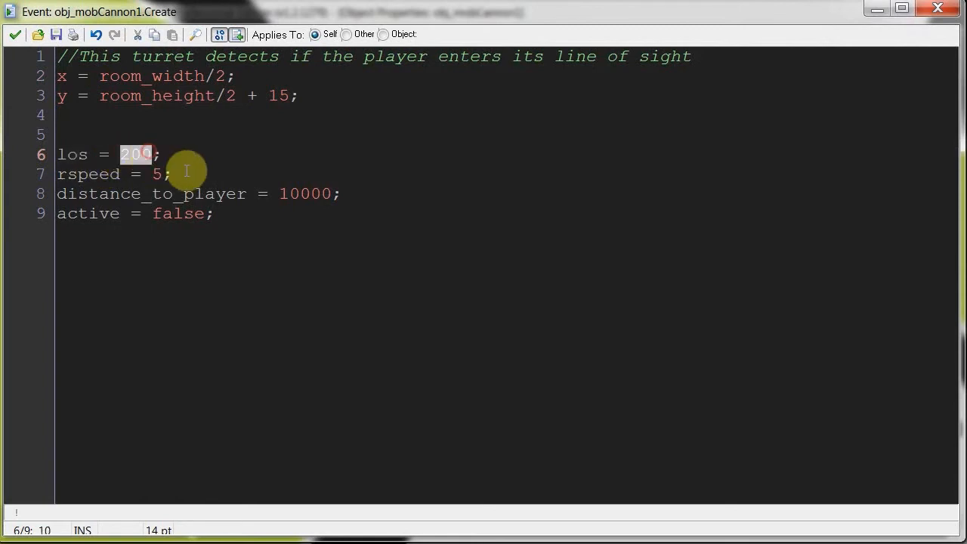
pyautogui.moveTo(179, 164)
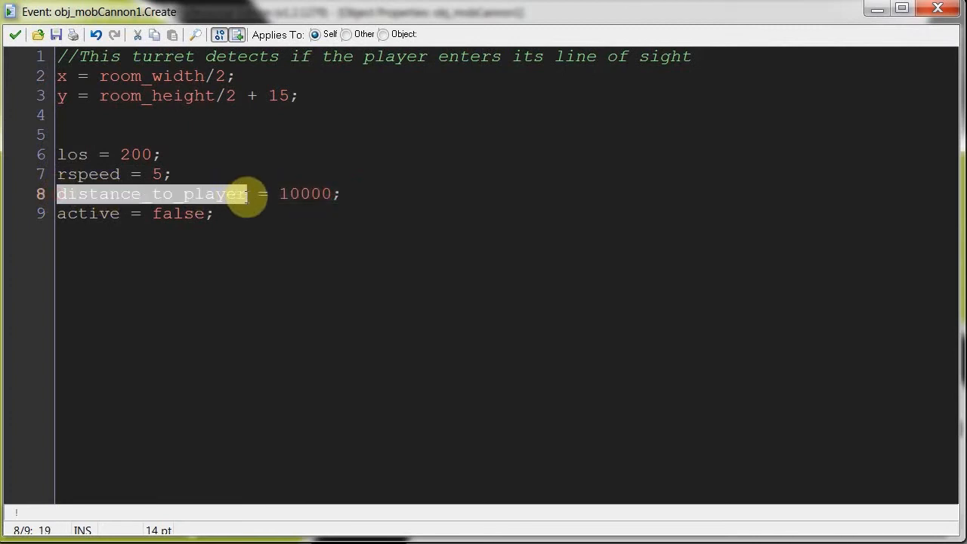
# Step: Highlight los, distance_to_player and active, then close obj_mobCannon1's Create code
pyautogui.click(248, 194)
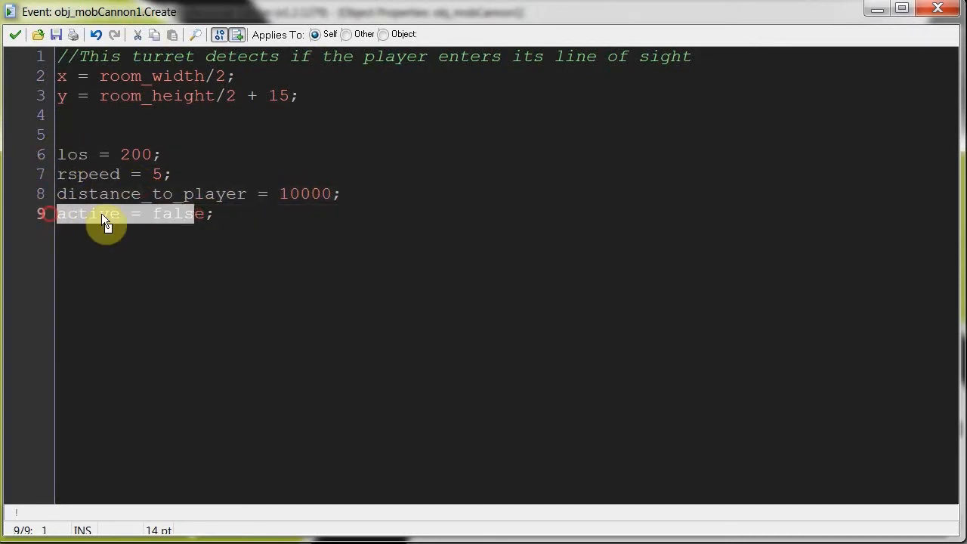
pyautogui.click(173, 214)
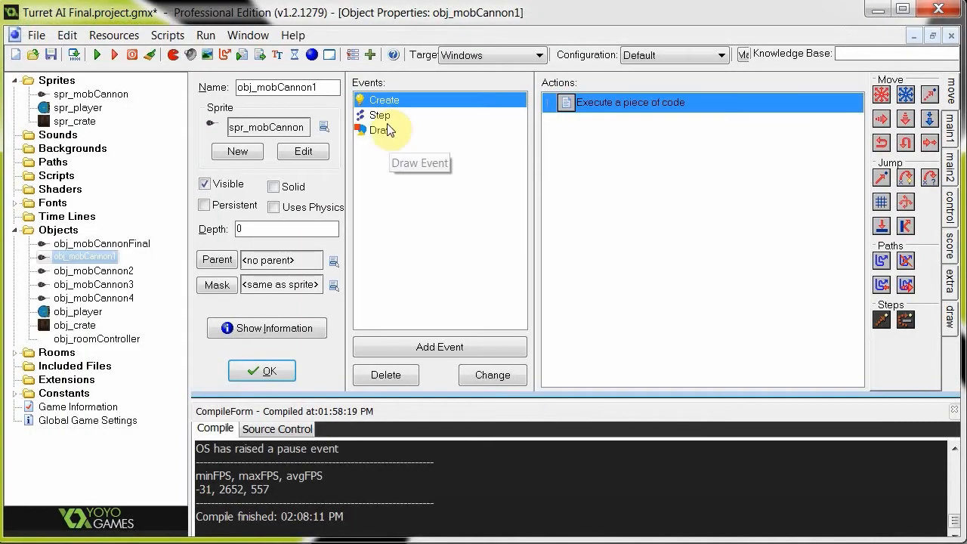
# Step: Review obj_mobCannon1's Step code (distance_to_object, turret rotation, active = true), then pick Draw
pyautogui.doubleClick(380, 115)
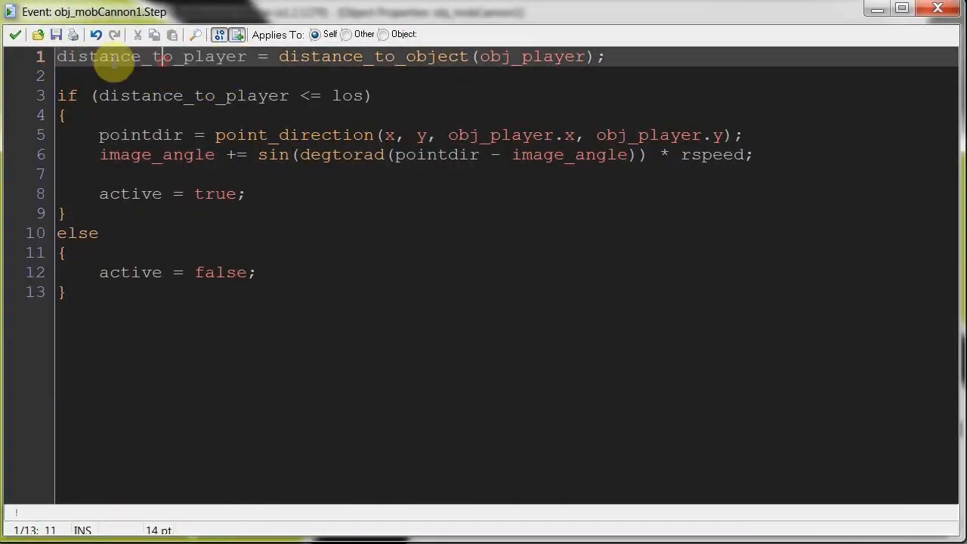
pyautogui.moveTo(279, 56); pyautogui.dragTo(589, 56)
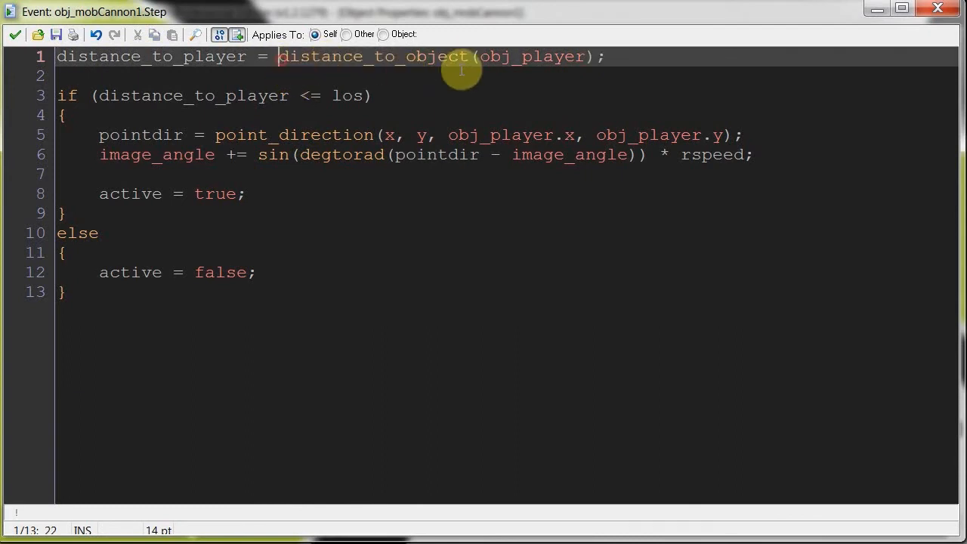
pyautogui.doubleClick(533, 56)
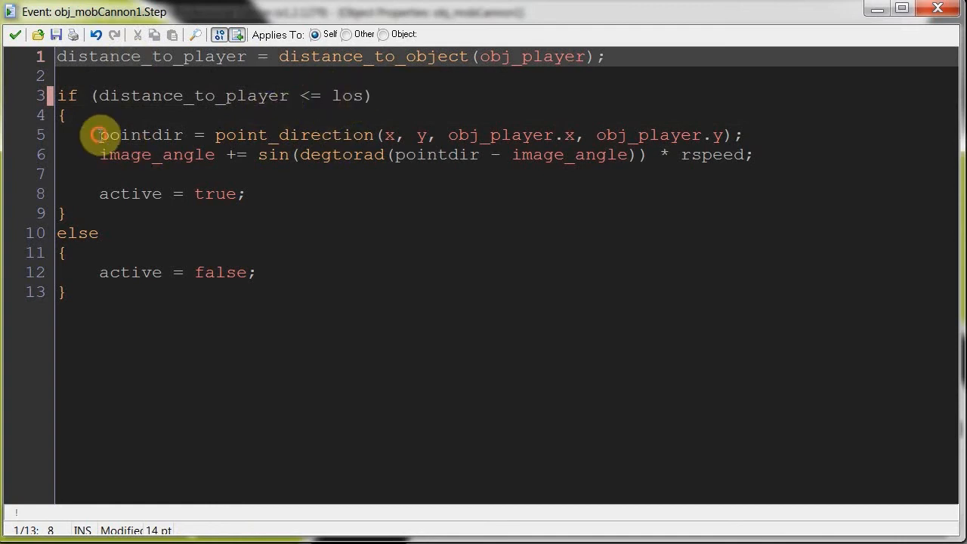
pyautogui.moveTo(99, 135); pyautogui.dragTo(752, 154)
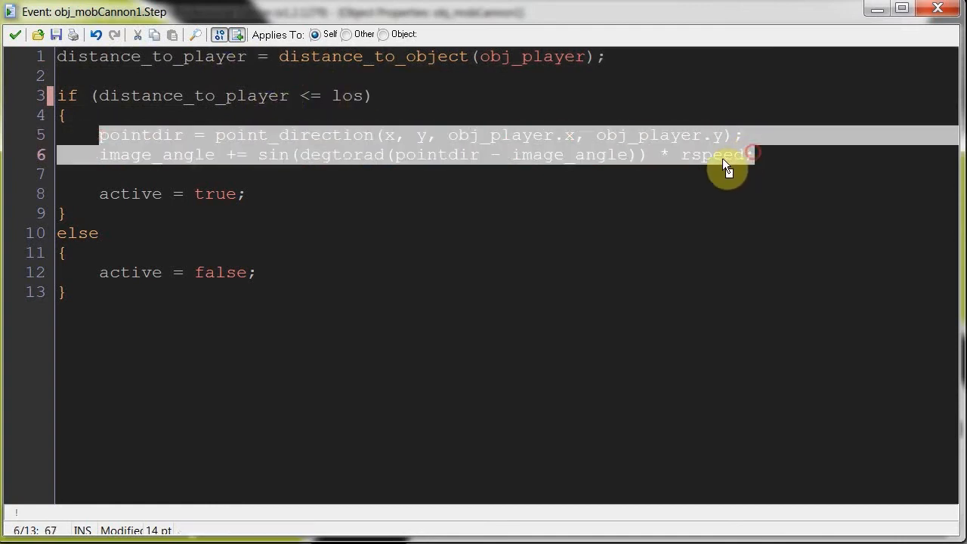
pyautogui.click(98, 193)
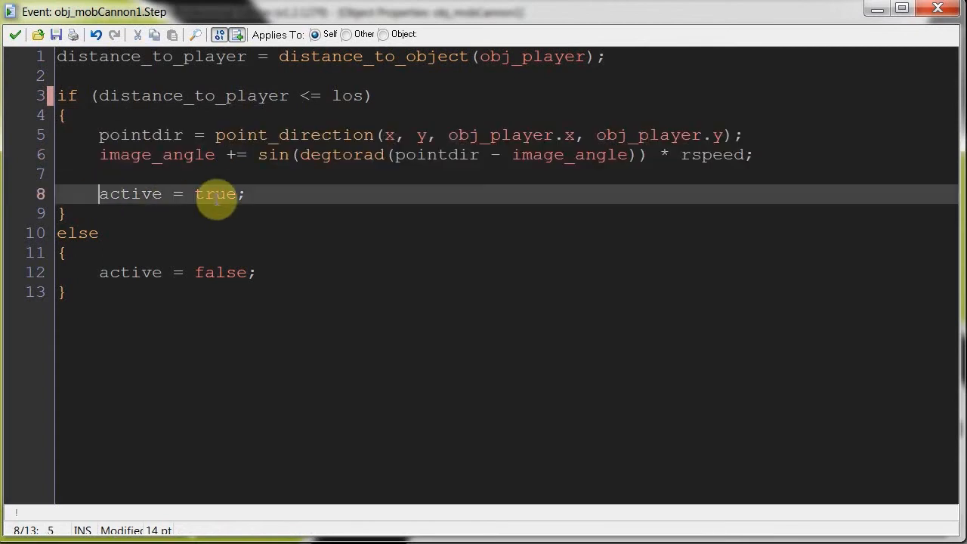
pyautogui.moveTo(101, 253)
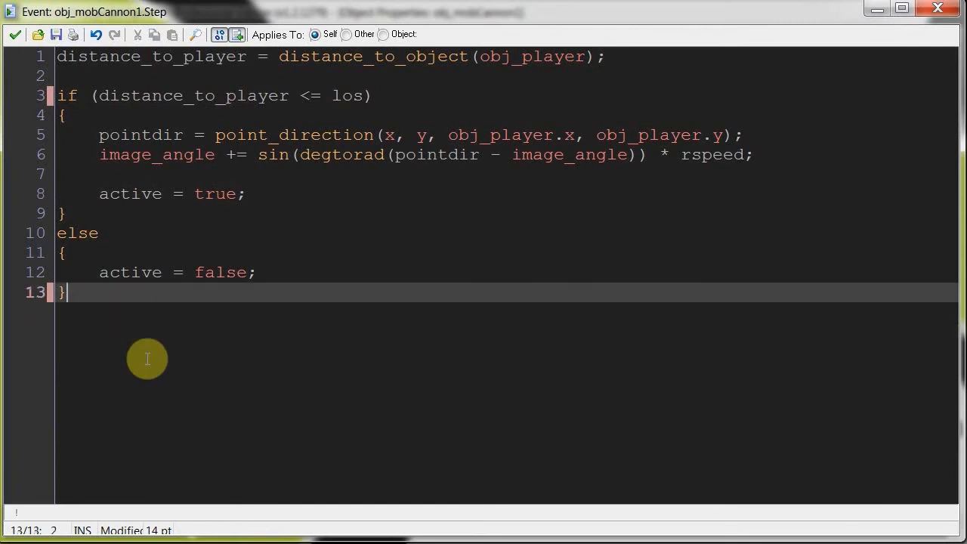
pyautogui.doubleClick(178, 272)
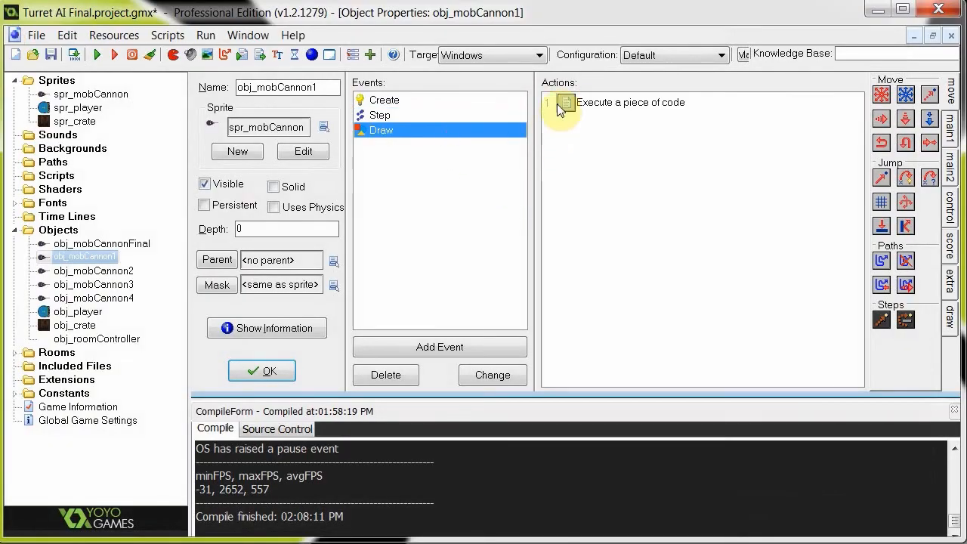
# Step: Walk through obj_mobCannon1's Draw code: red and black distance text, line toward player
pyautogui.doubleClick(631, 102)
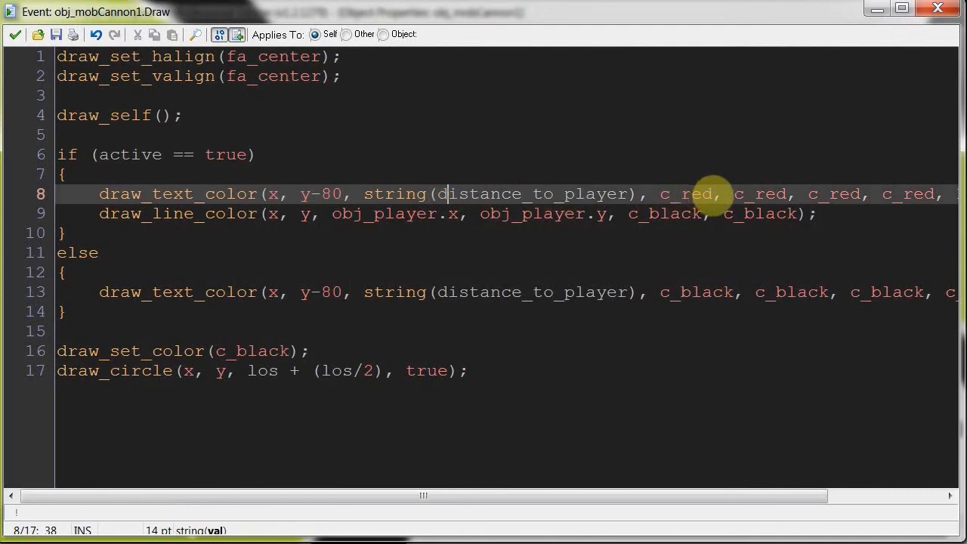
pyautogui.click(635, 293)
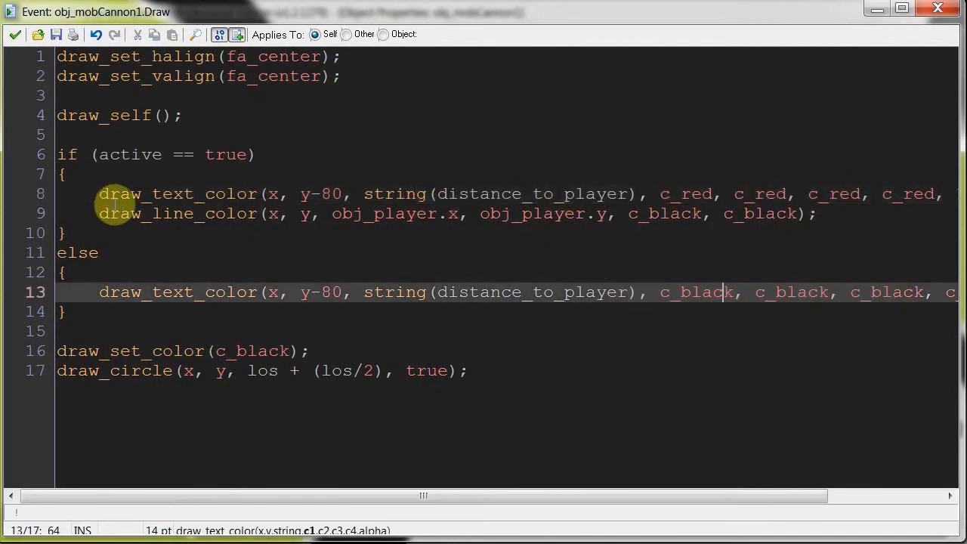
pyautogui.click(808, 213)
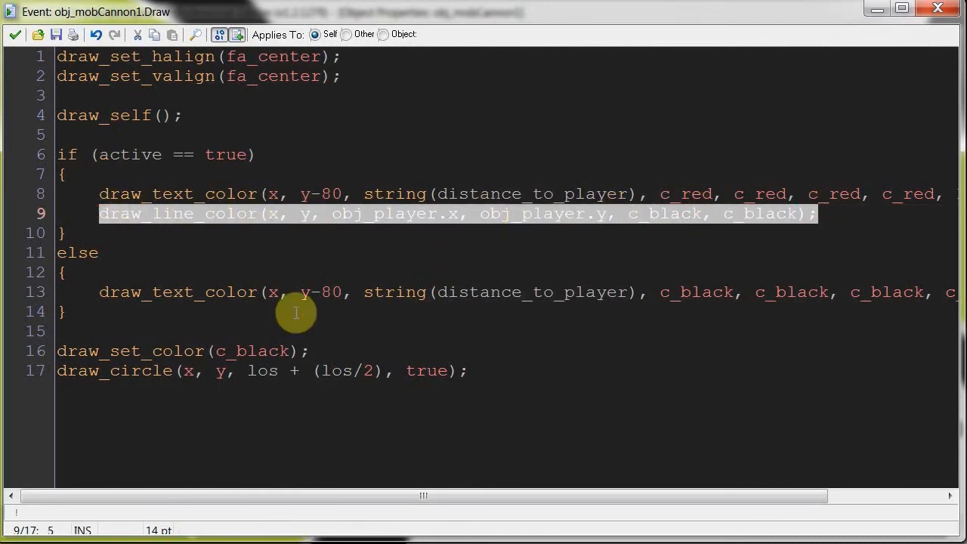
pyautogui.click(423, 371)
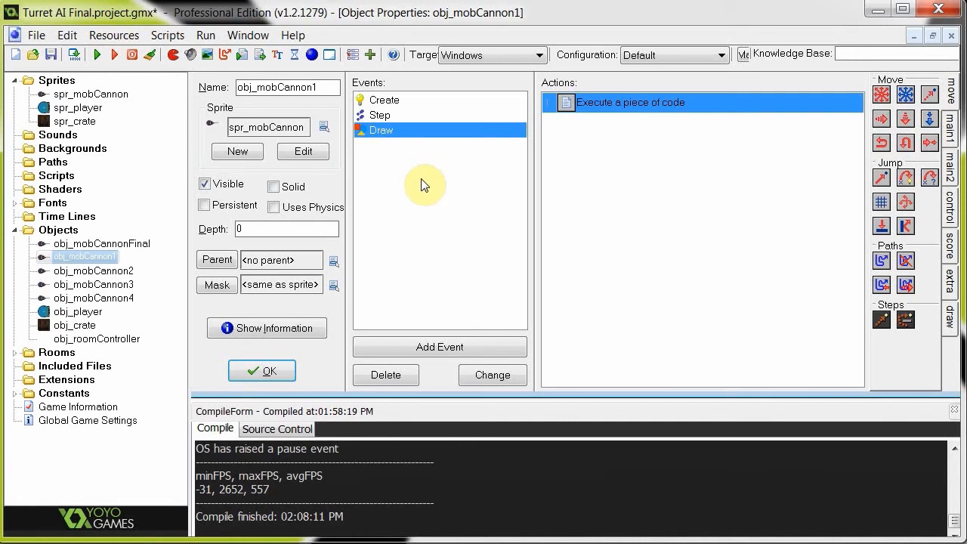
pyautogui.click(261, 370)
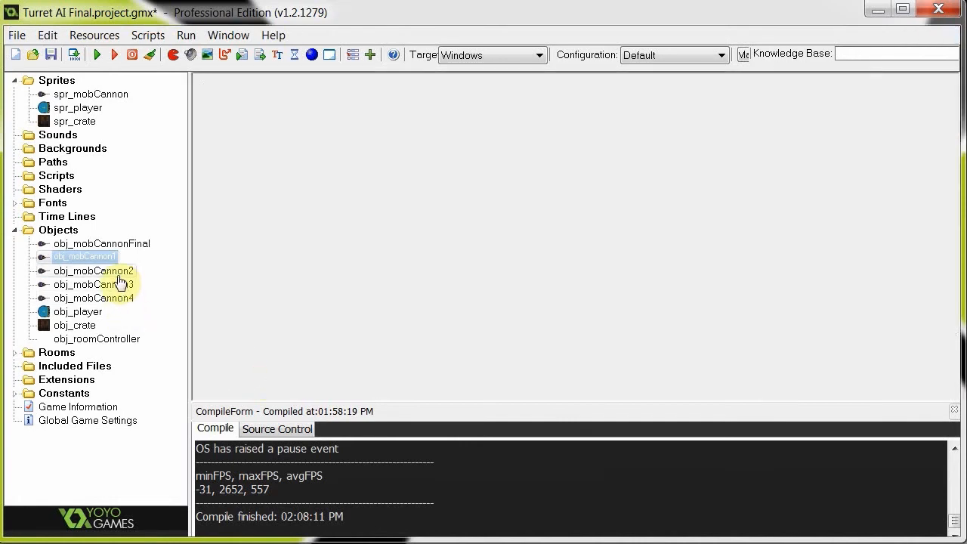
# Step: Open obj_mobCannon2's Create code, review its description comment, and save and close it
pyautogui.doubleClick(93, 270)
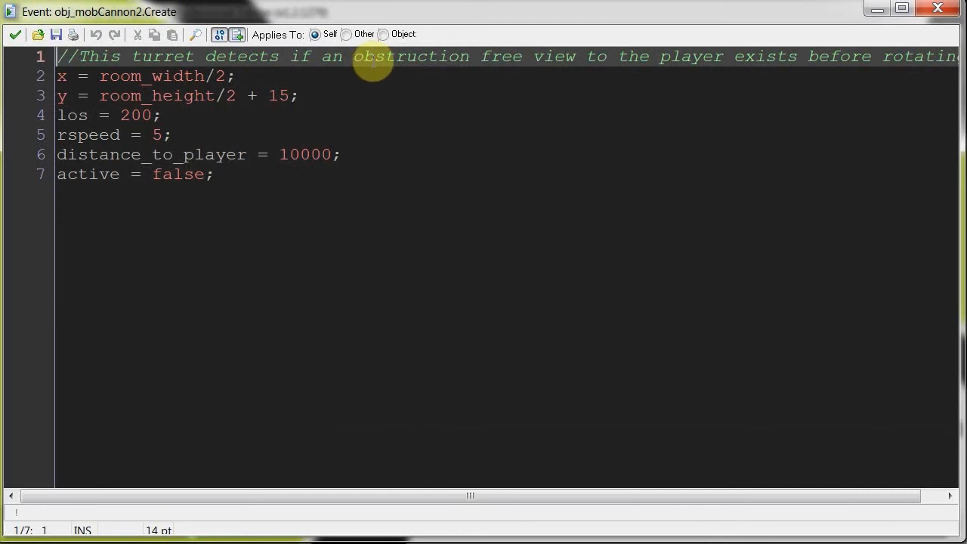
pyautogui.click(295, 95)
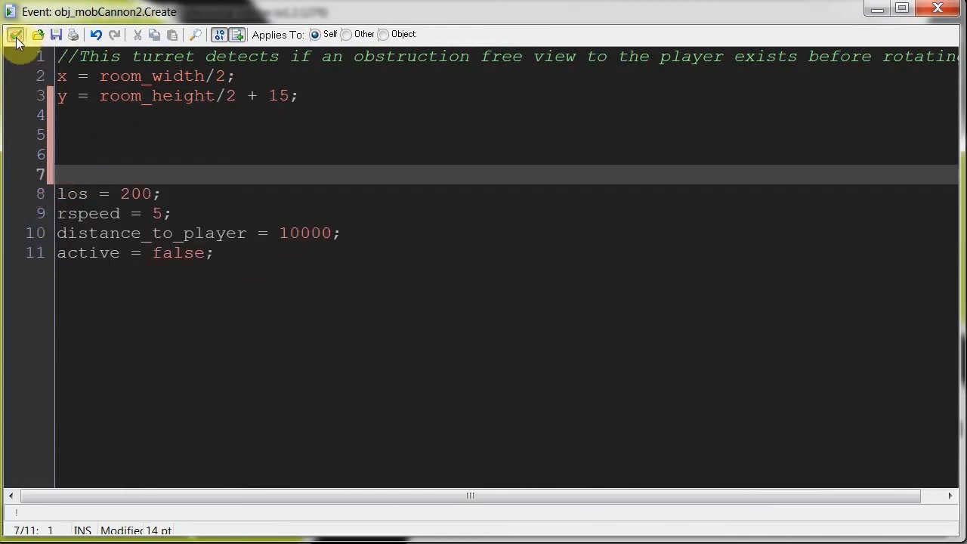
pyautogui.click(15, 35)
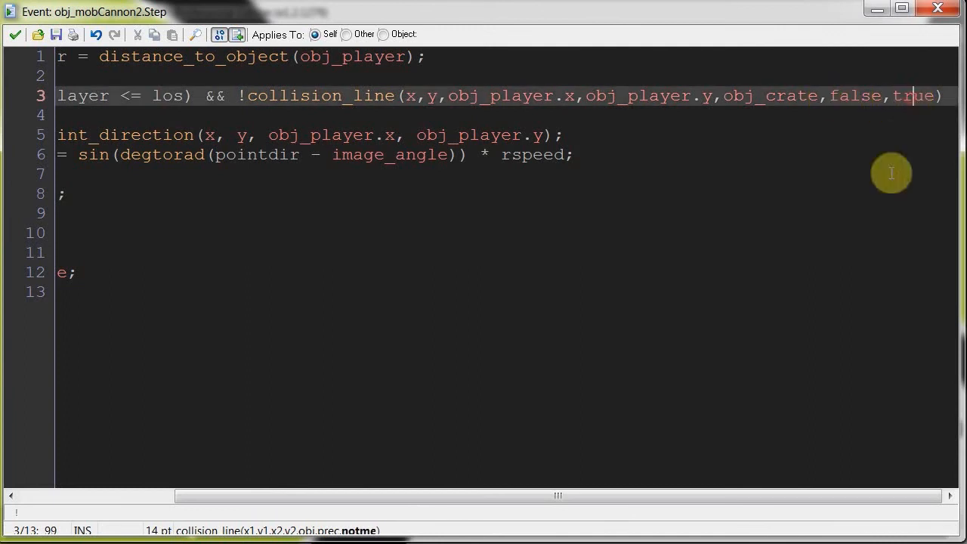
pyautogui.moveTo(334, 96)
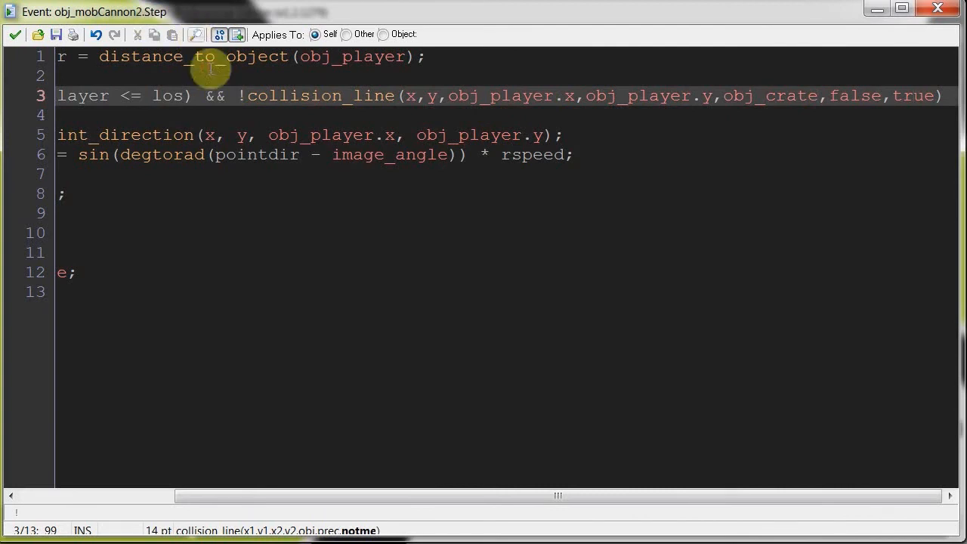
pyautogui.moveTo(891, 96)
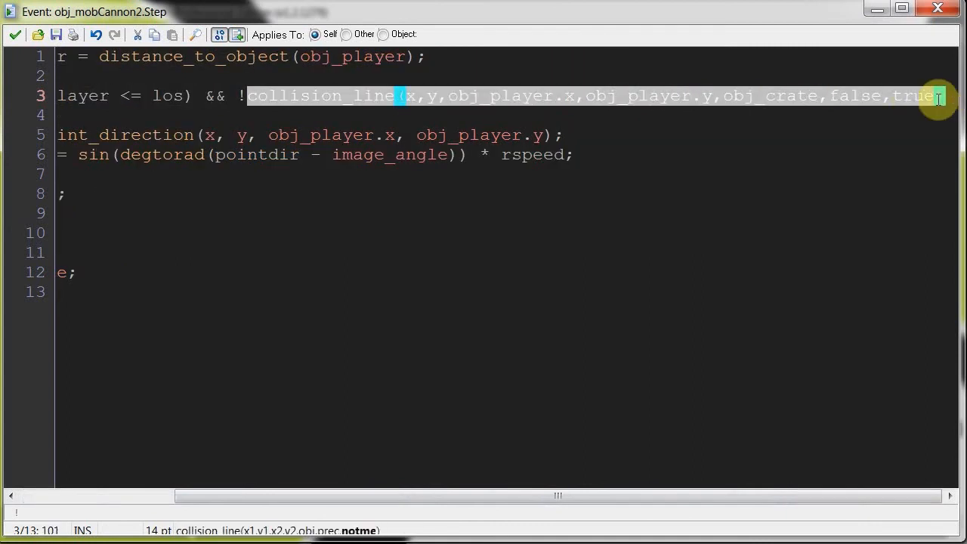
# Step: Highlight the collision_line crate obstruction check in obj_mobCannon2's Step code
pyautogui.click(242, 95)
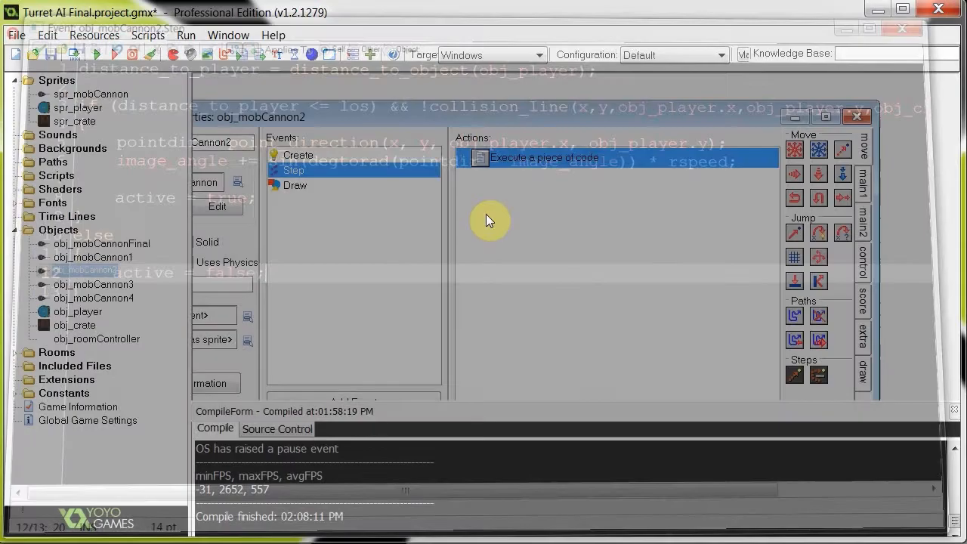
pyautogui.doubleClick(544, 157)
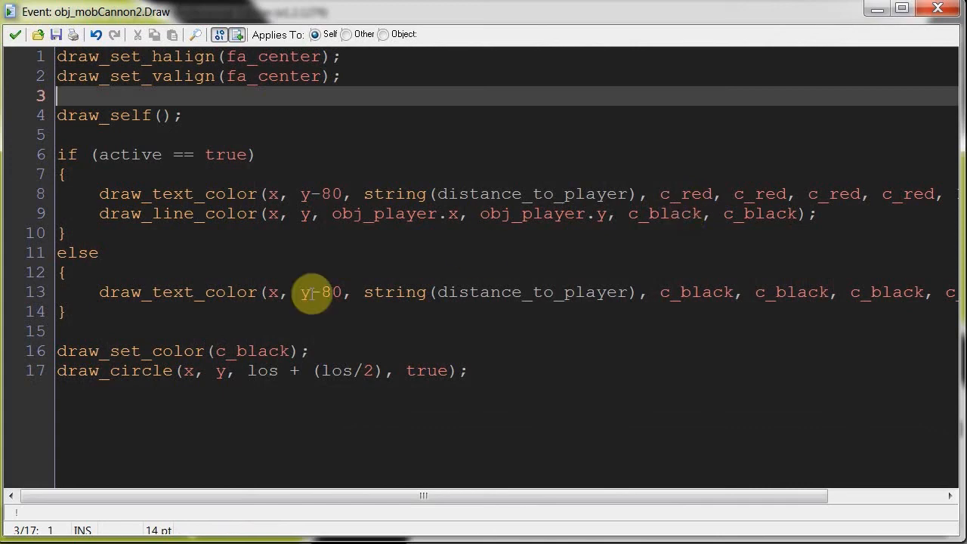
pyautogui.moveTo(245, 370)
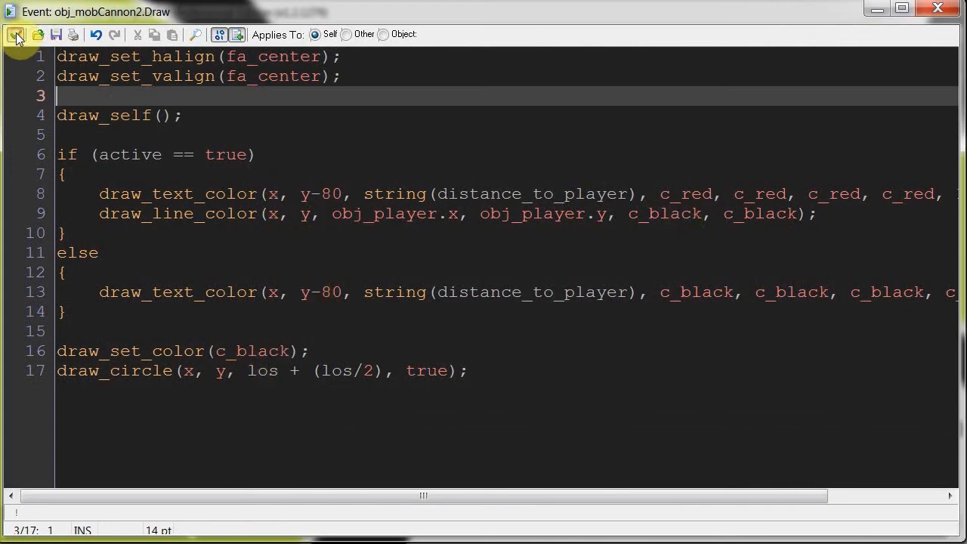
pyautogui.click(17, 34)
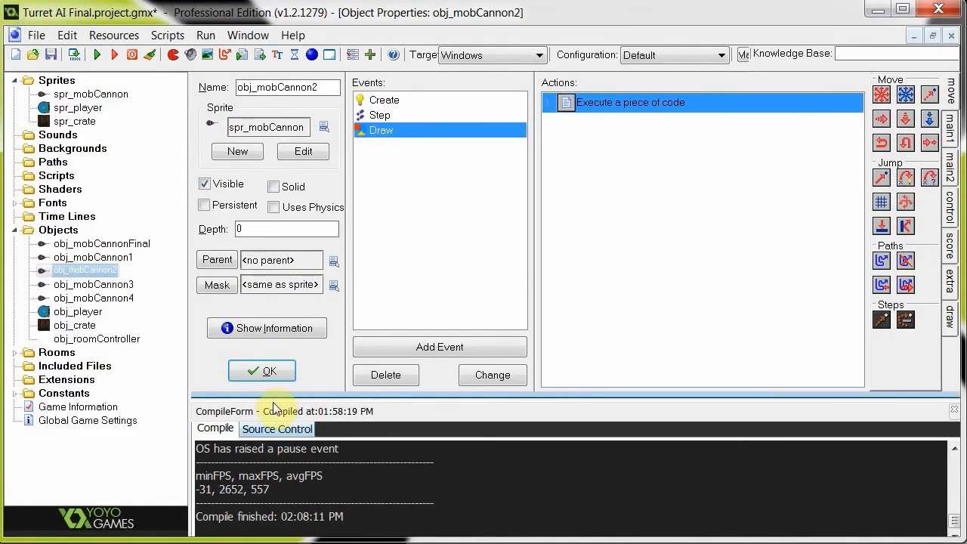
pyautogui.click(262, 371)
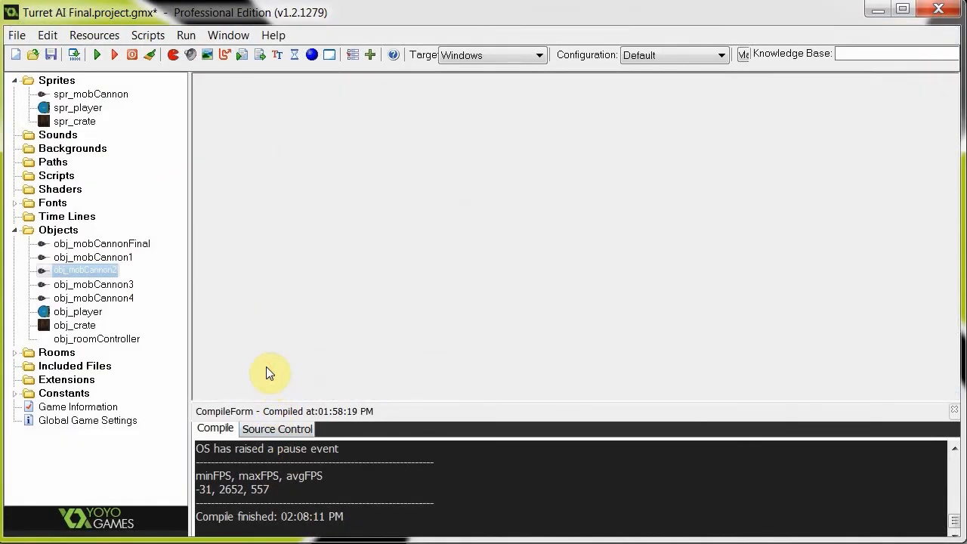
pyautogui.moveTo(140, 269)
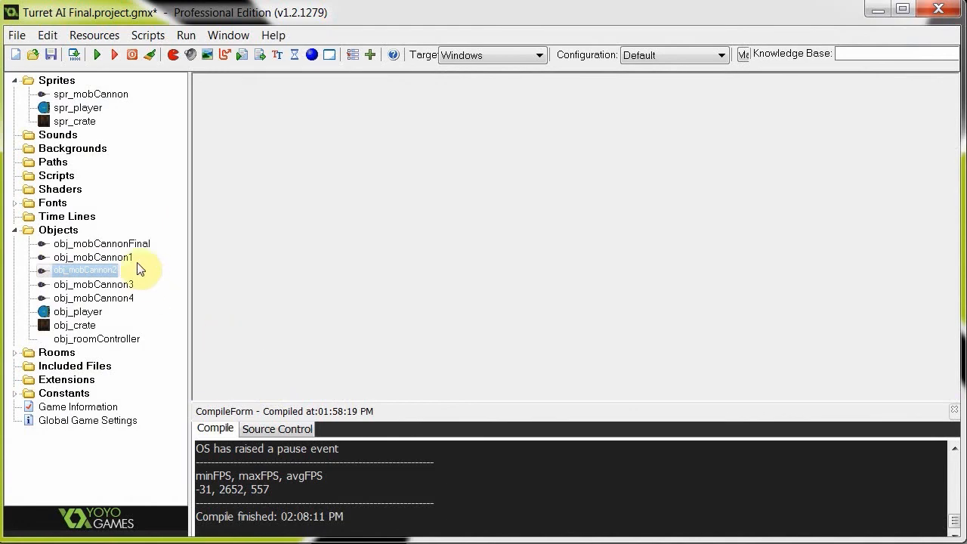
pyautogui.doubleClick(93, 256)
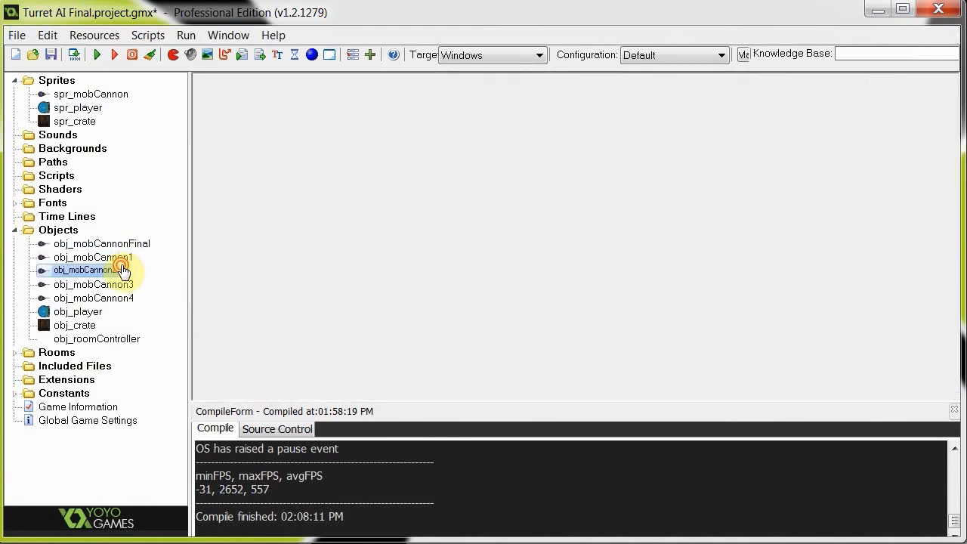
pyautogui.doubleClick(86, 269)
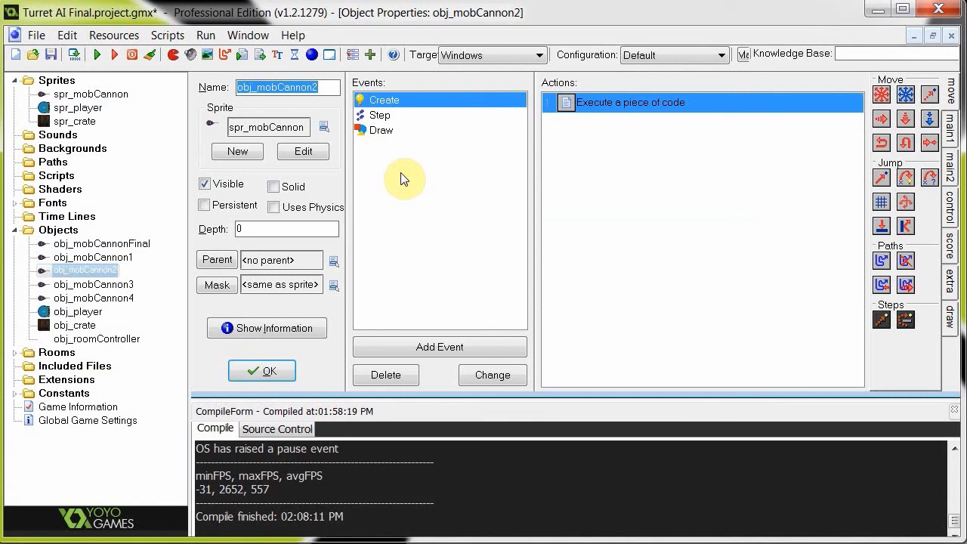
pyautogui.moveTo(376, 180)
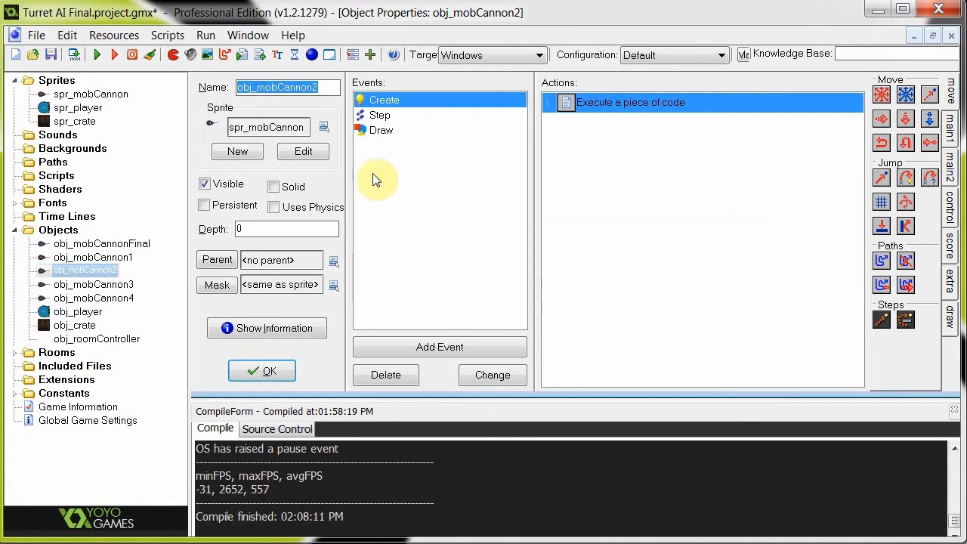
pyautogui.moveTo(245, 248)
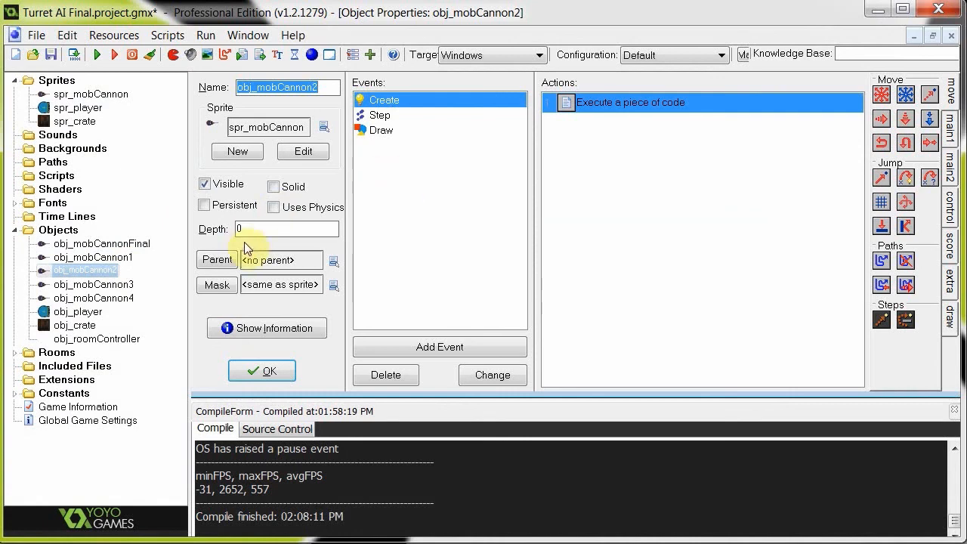